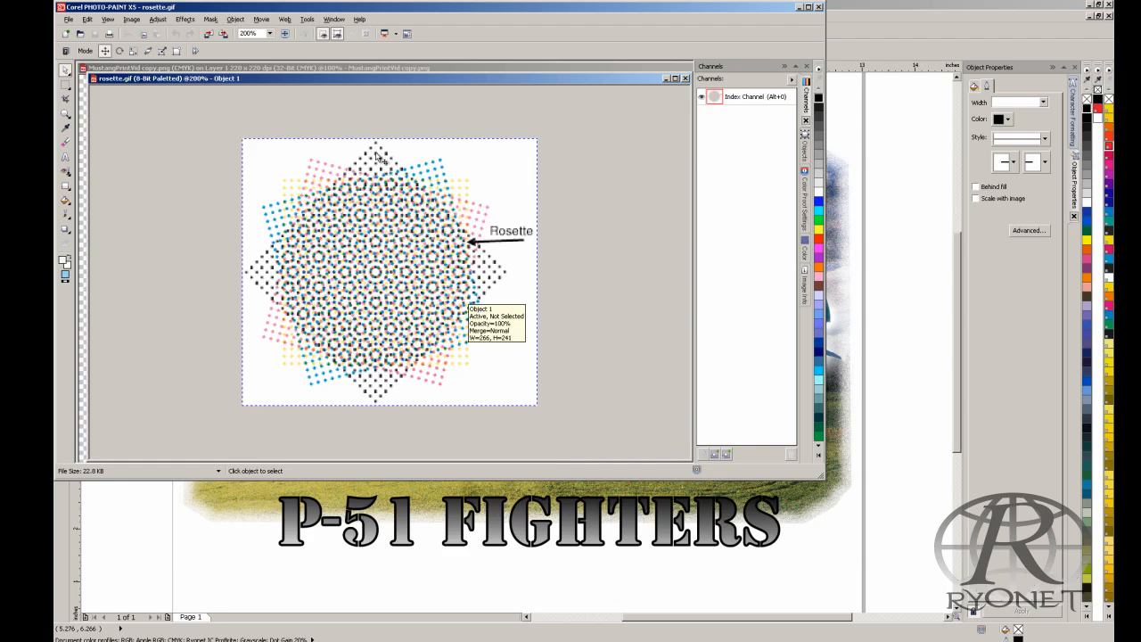
pyautogui.moveTo(303, 183)
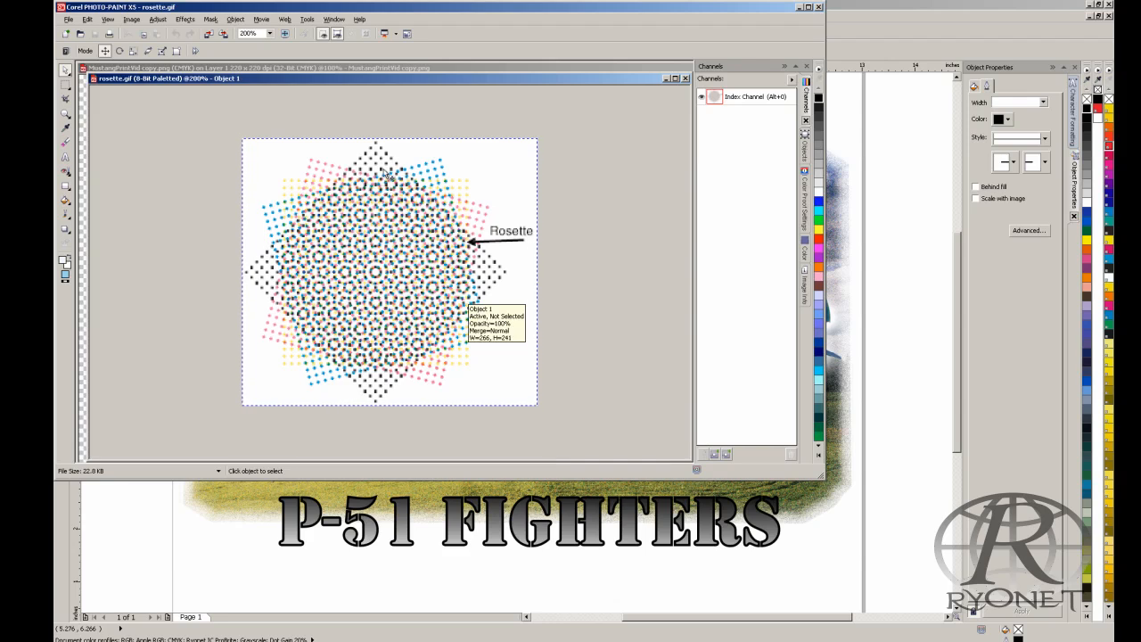
pyautogui.moveTo(462, 254)
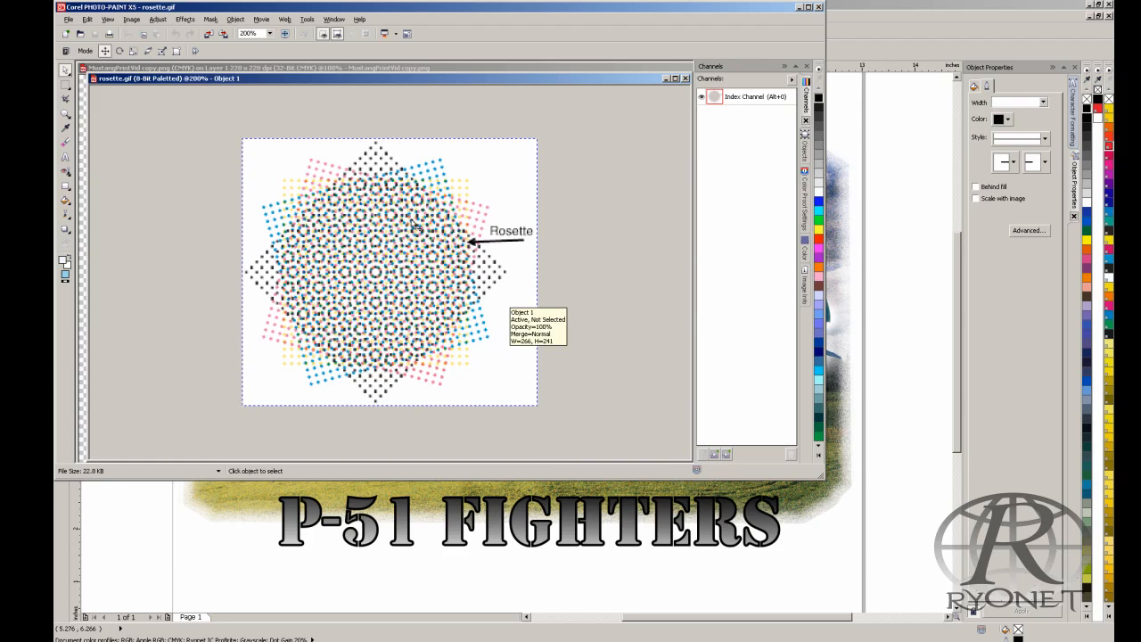
pyautogui.moveTo(354, 243)
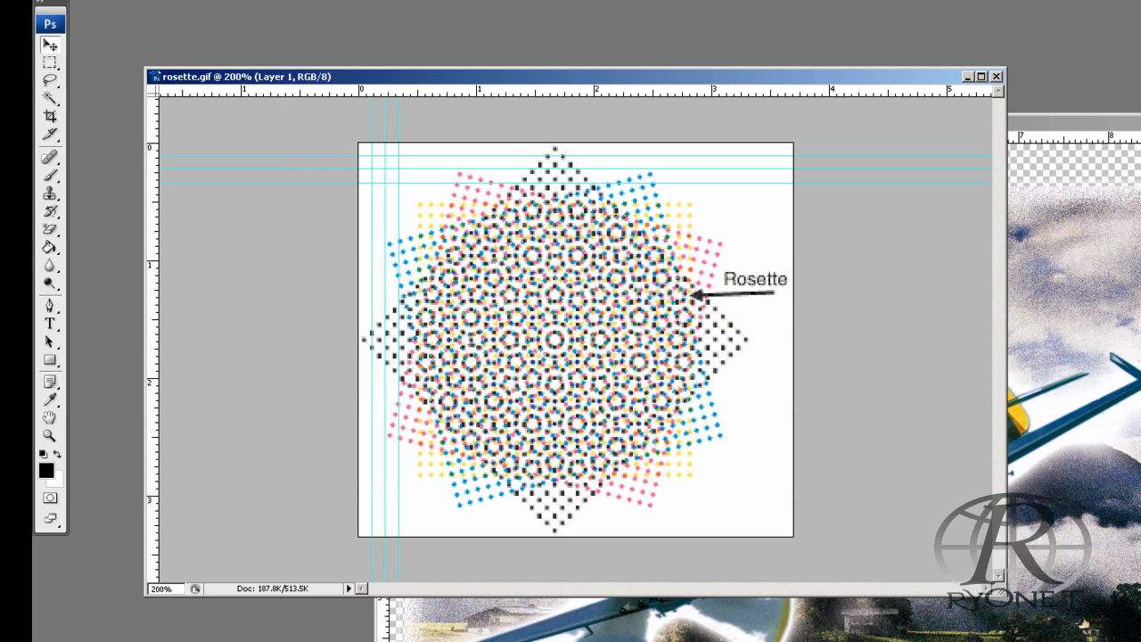
pyautogui.moveTo(1044, 471)
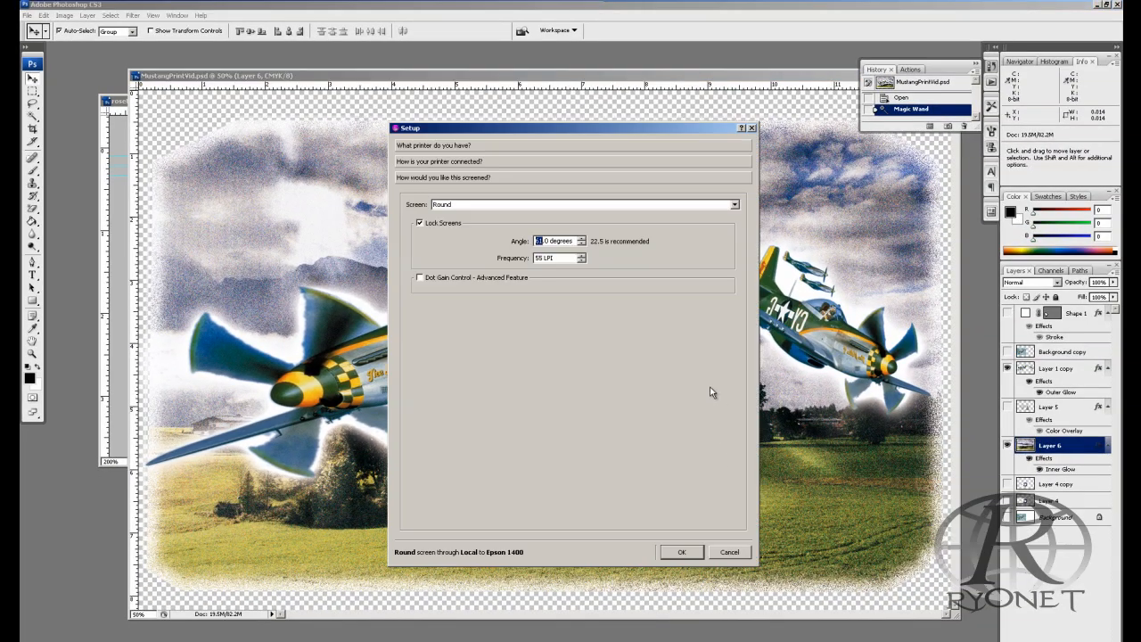
# - Review the Epson 1400 printer and ink settings, then return to the round 85 LPI screening options
pyautogui.click(437, 145)
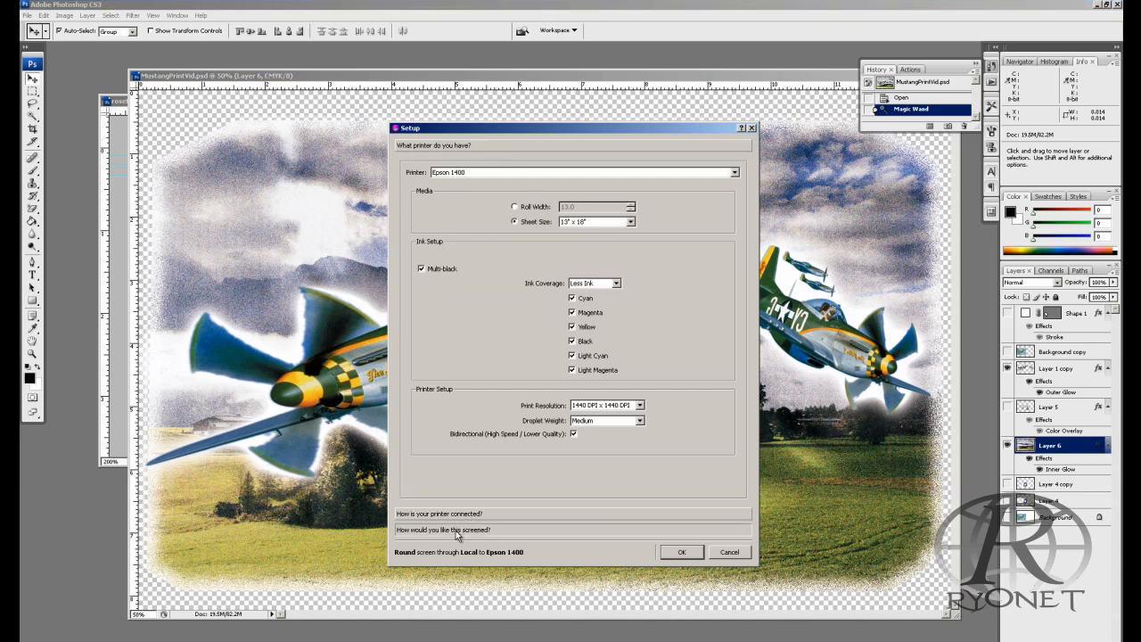
pyautogui.click(442, 530)
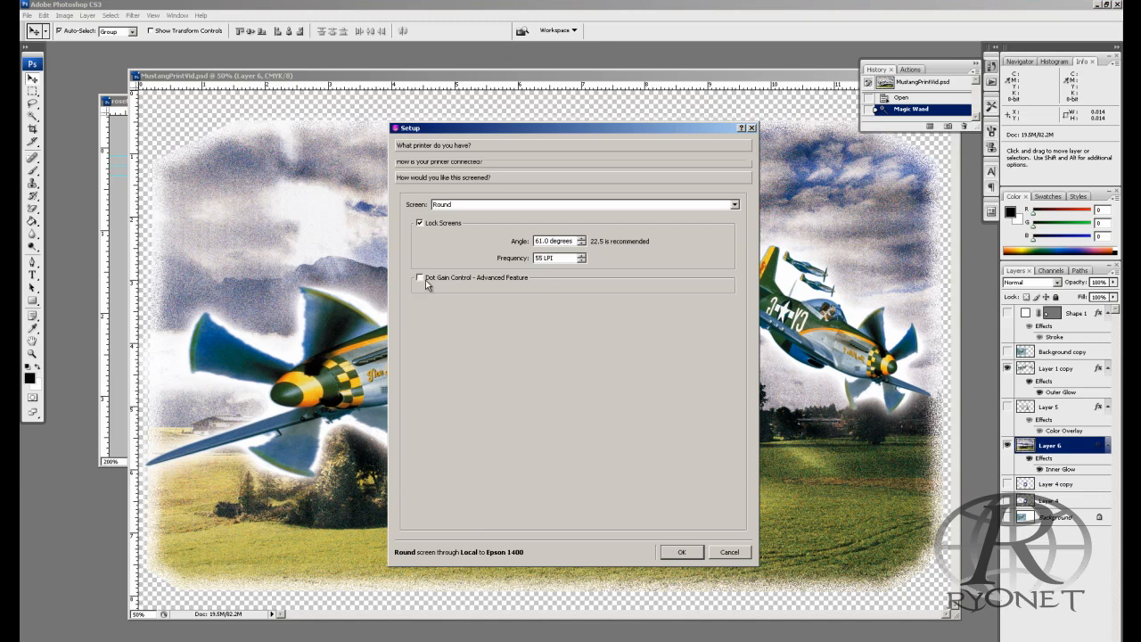
pyautogui.moveTo(623, 214)
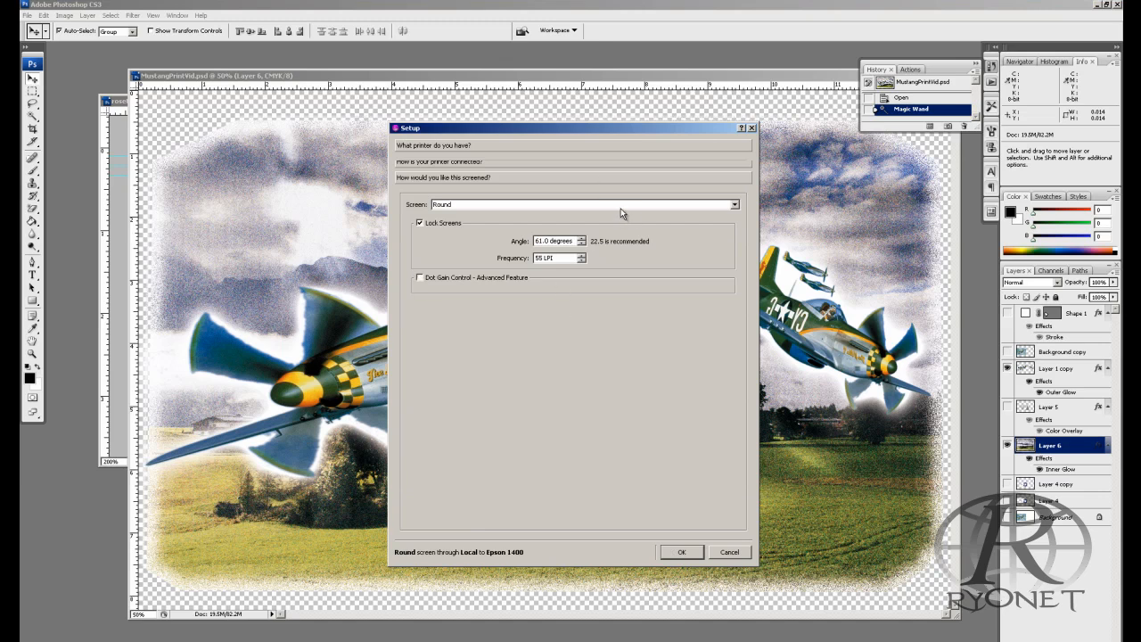
pyautogui.moveTo(421, 223)
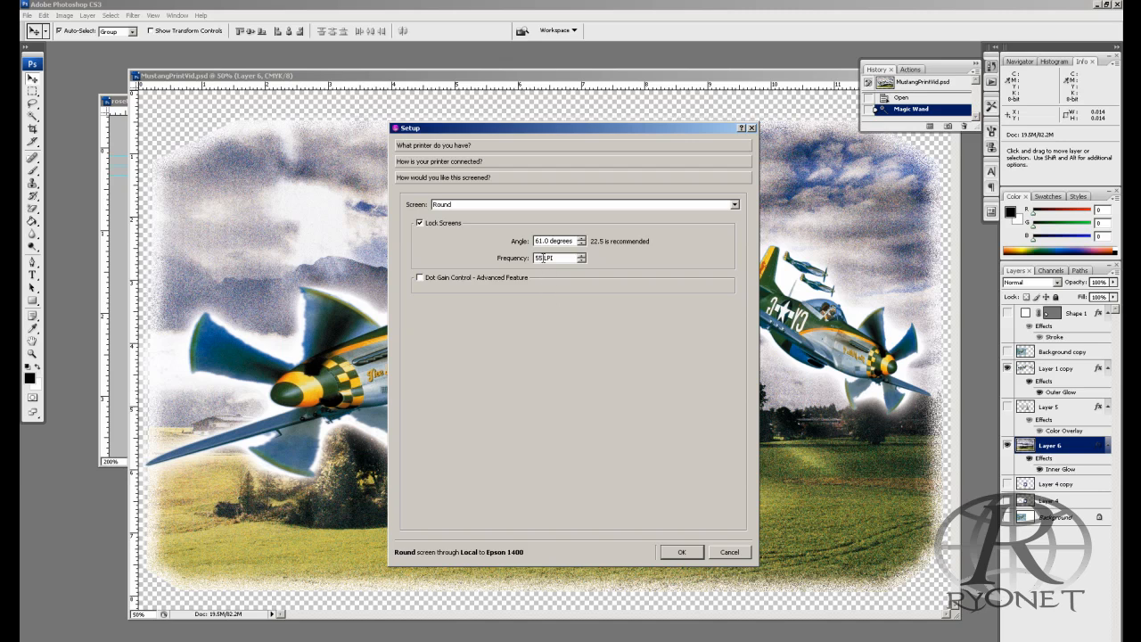
pyautogui.click(544, 257)
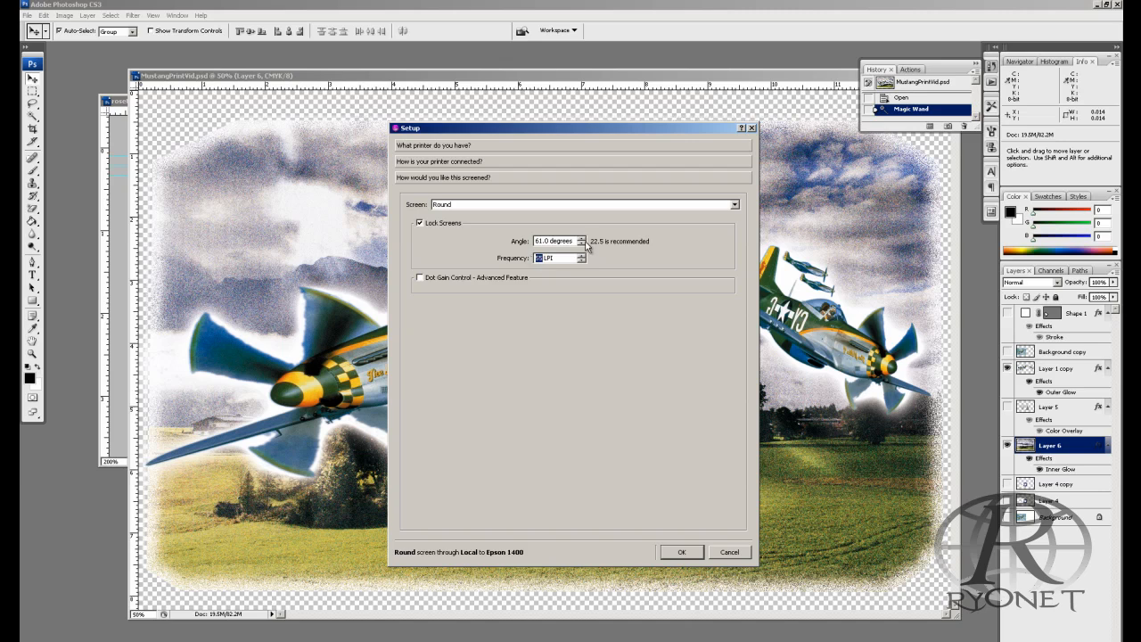
pyautogui.moveTo(560, 240)
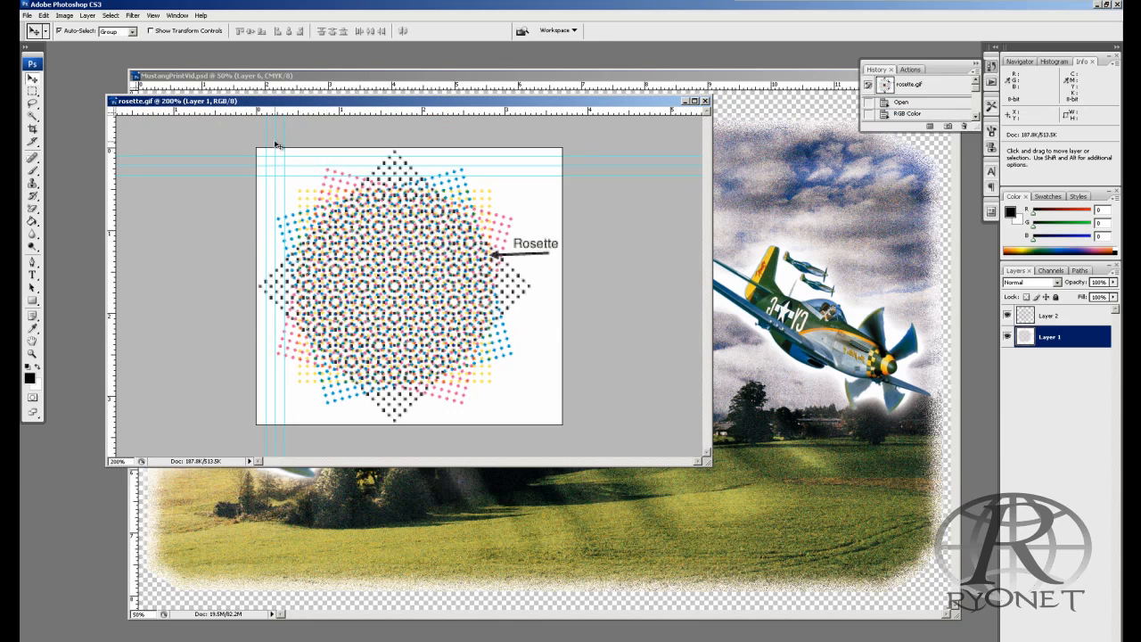
pyautogui.moveTo(278, 169)
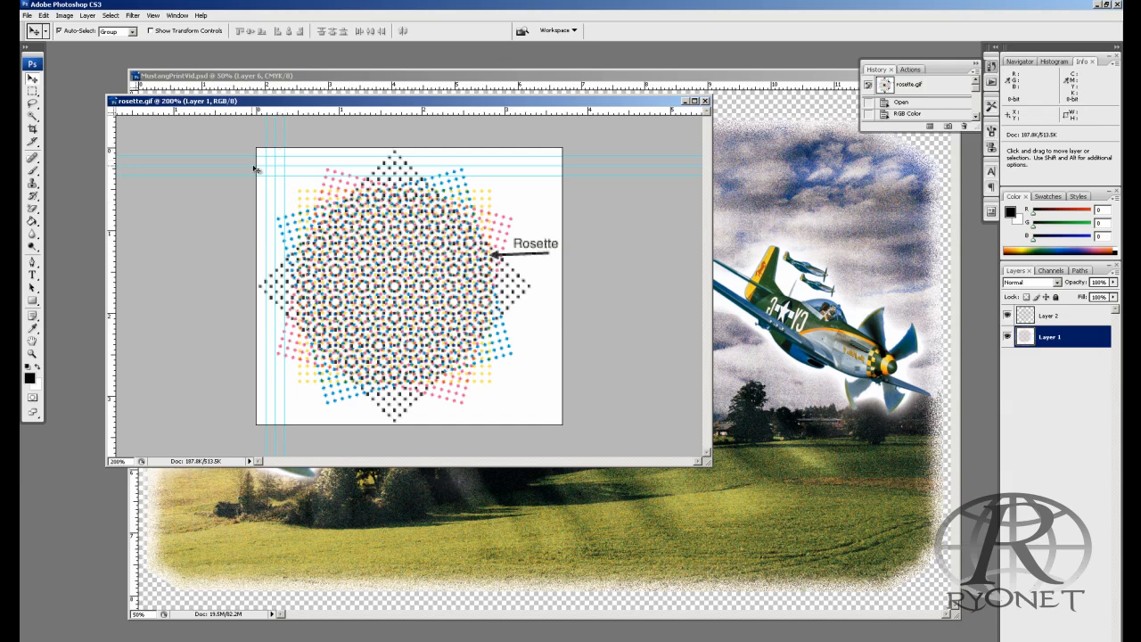
pyautogui.moveTo(323, 146)
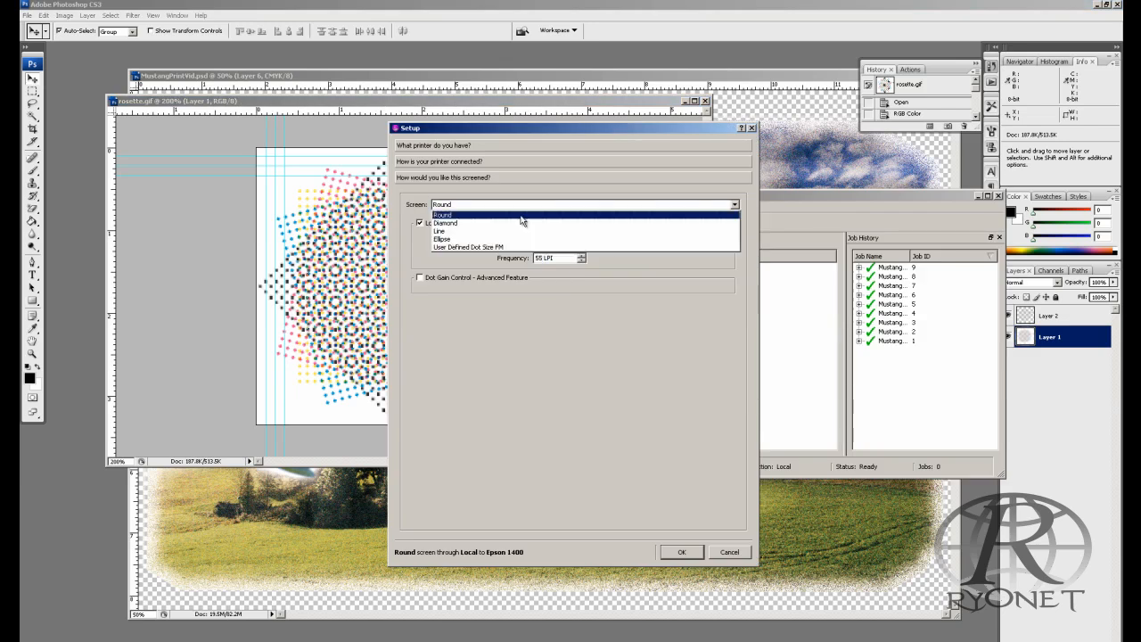
pyautogui.moveTo(456, 234)
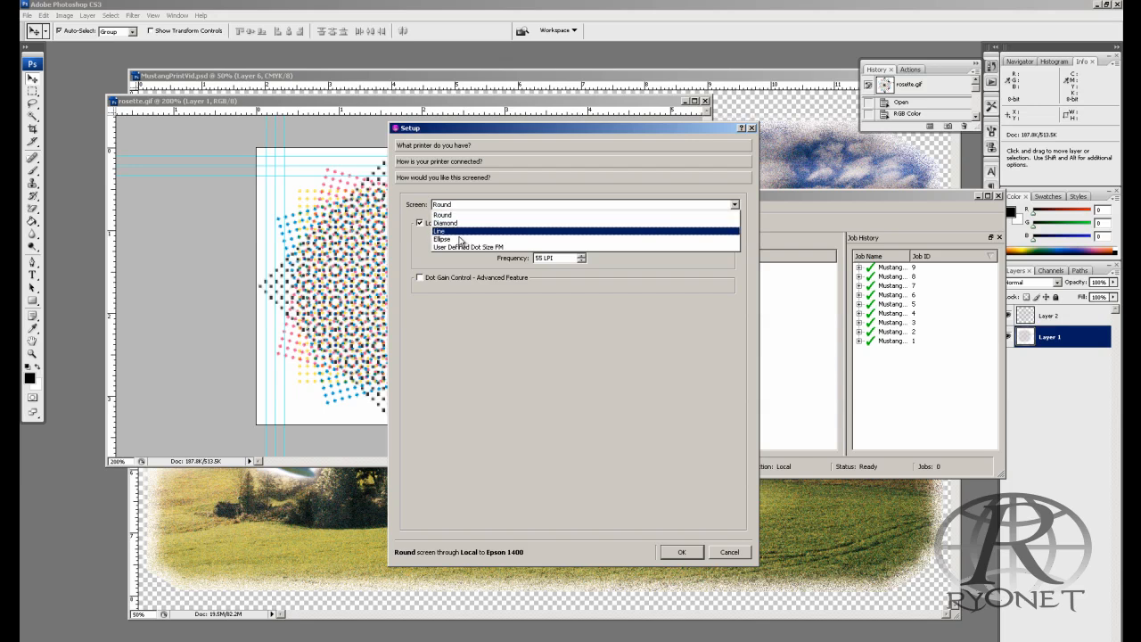
pyautogui.moveTo(460, 239)
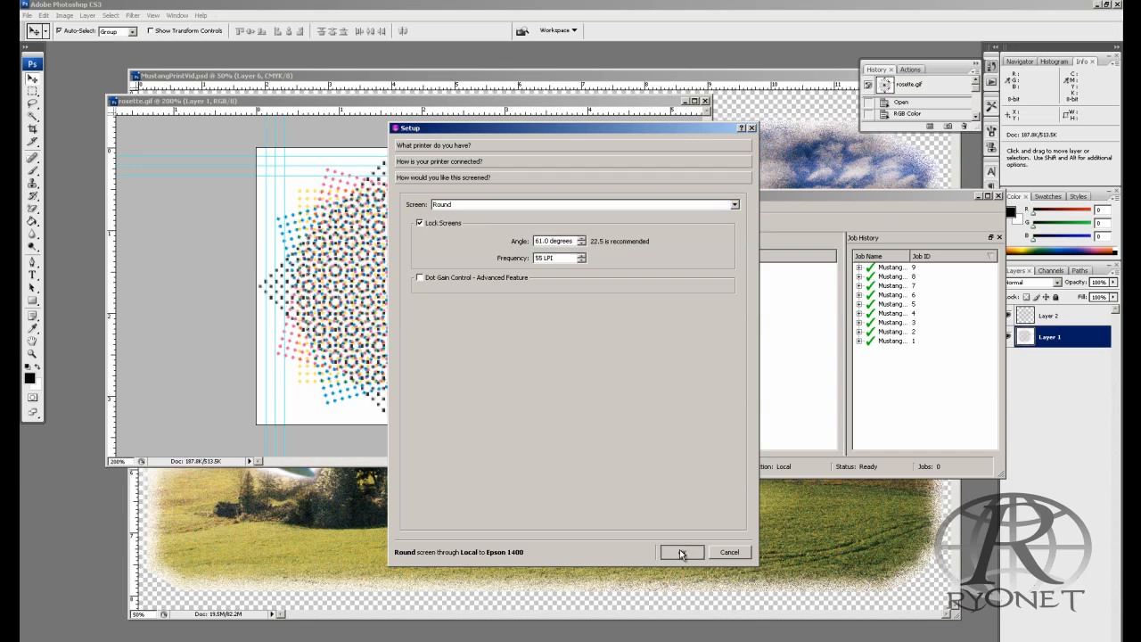
# - Confirm the AccuRIP screening settings and leave setup before reviewing the CorelDRAW layout
pyautogui.click(684, 553)
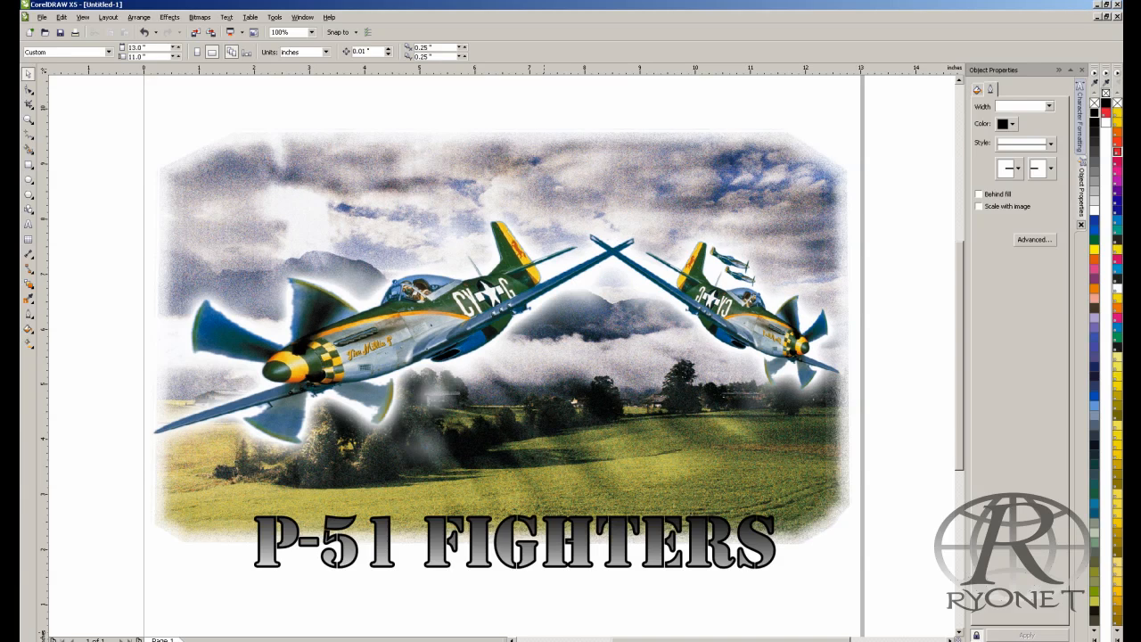
pyautogui.moveTo(357, 416)
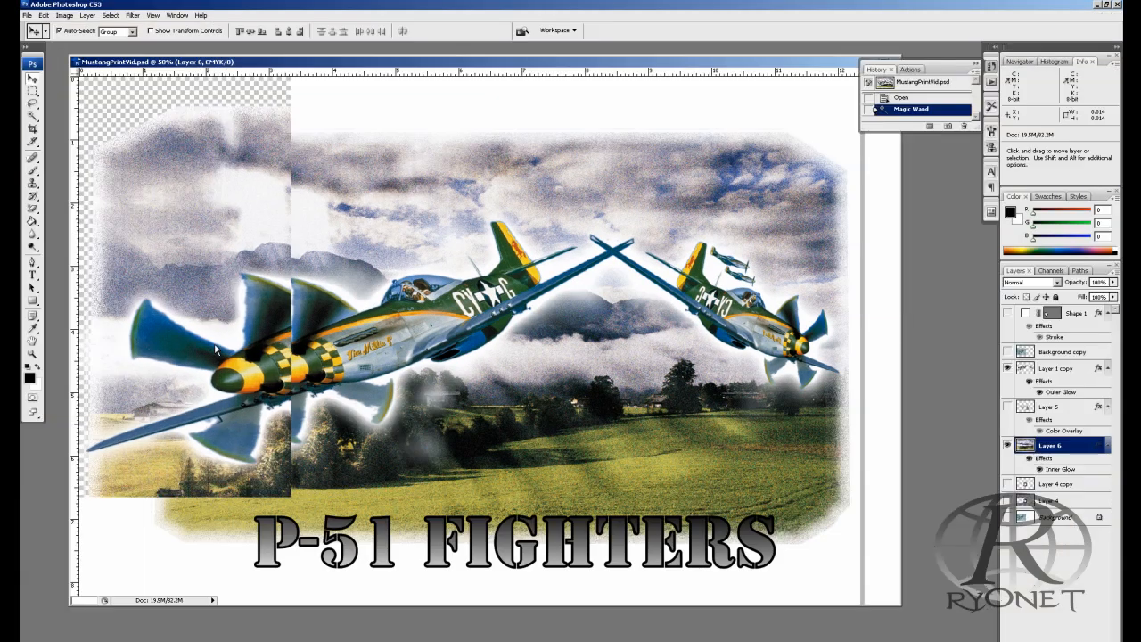
# - Bring up print settings for the artwork and target the AccuRIP to Epson printer
pyautogui.click(16, 21)
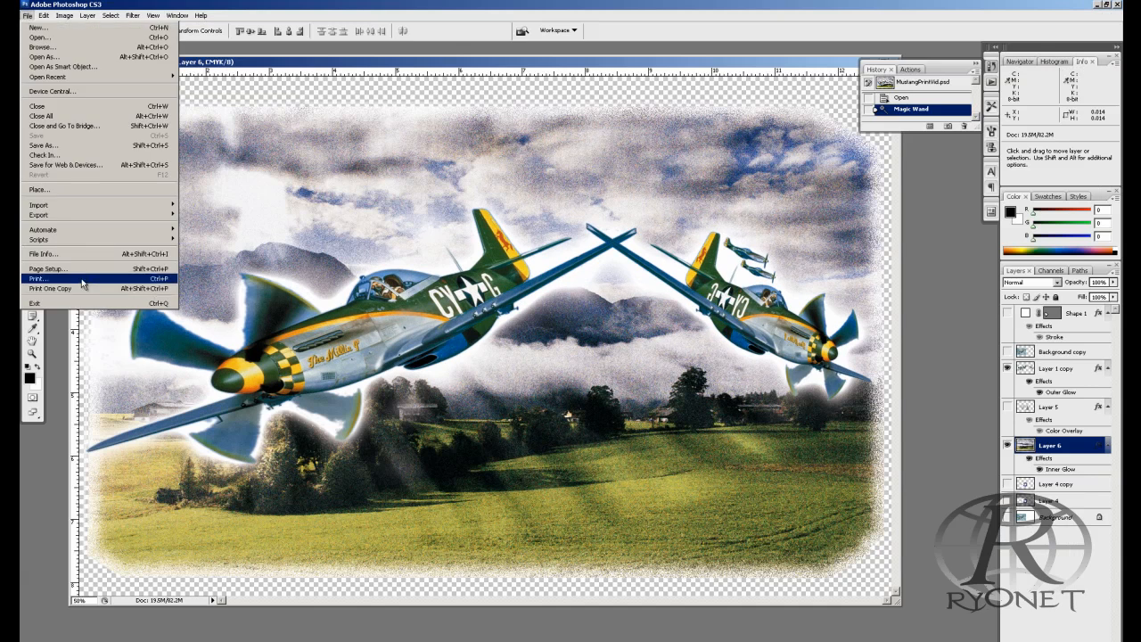
pyautogui.click(39, 282)
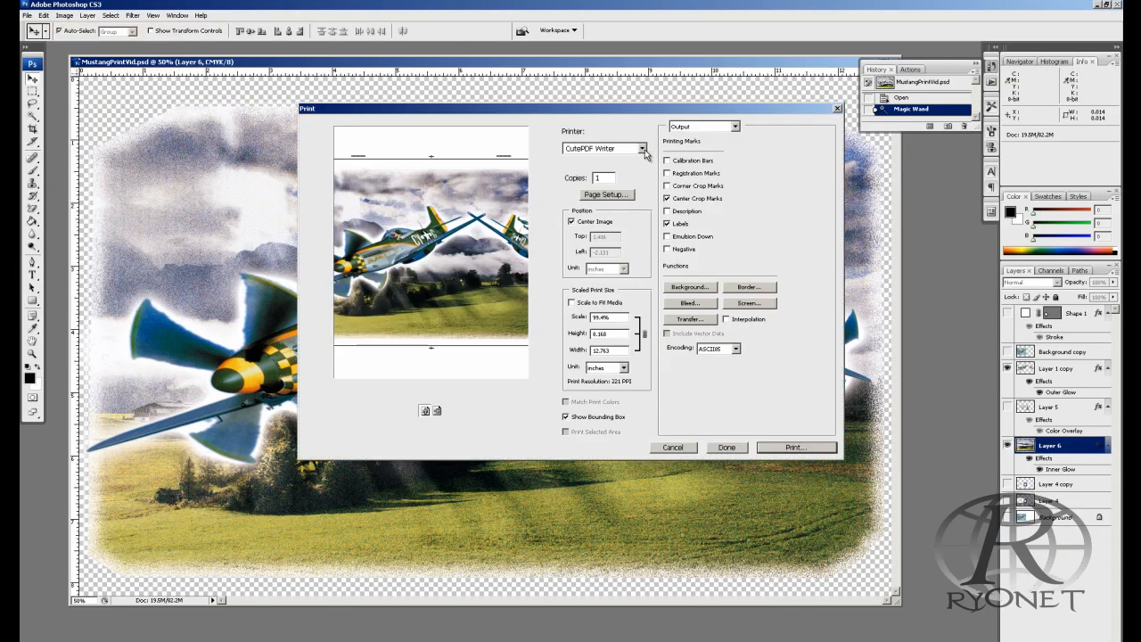
pyautogui.click(645, 148)
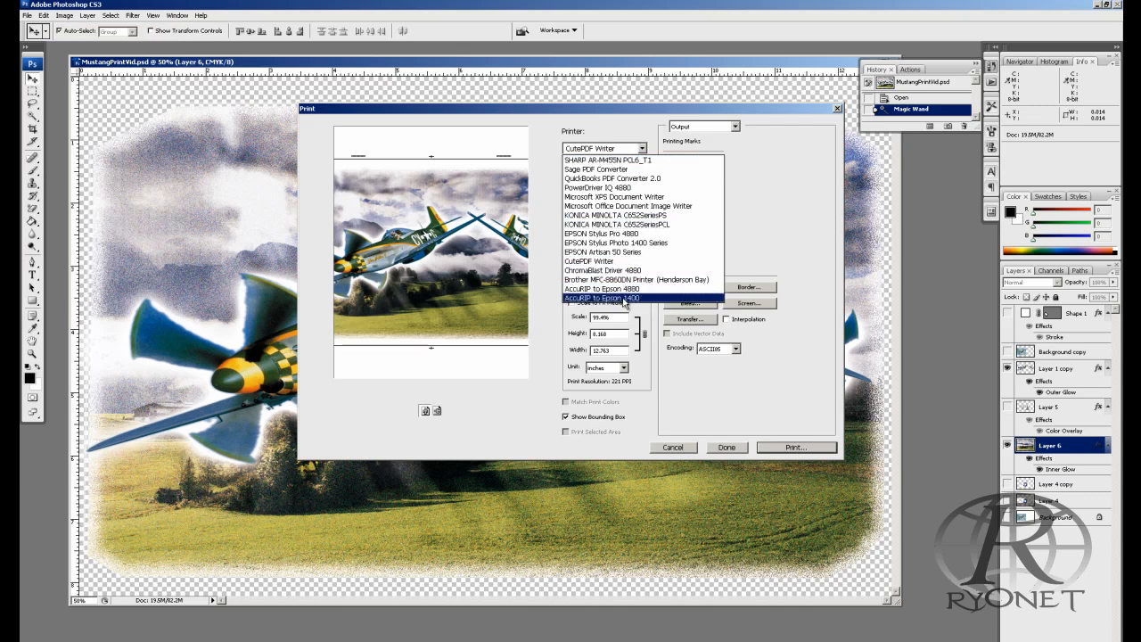
pyautogui.click(603, 298)
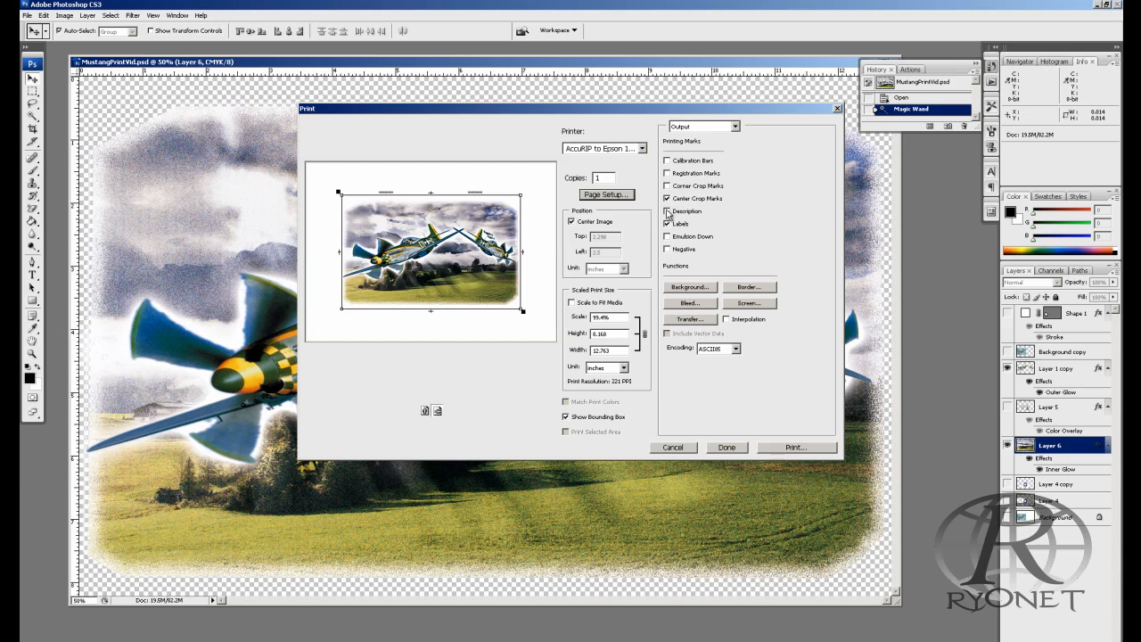
# - Enable registration marks and the other printing marks for the printout
pyautogui.click(667, 211)
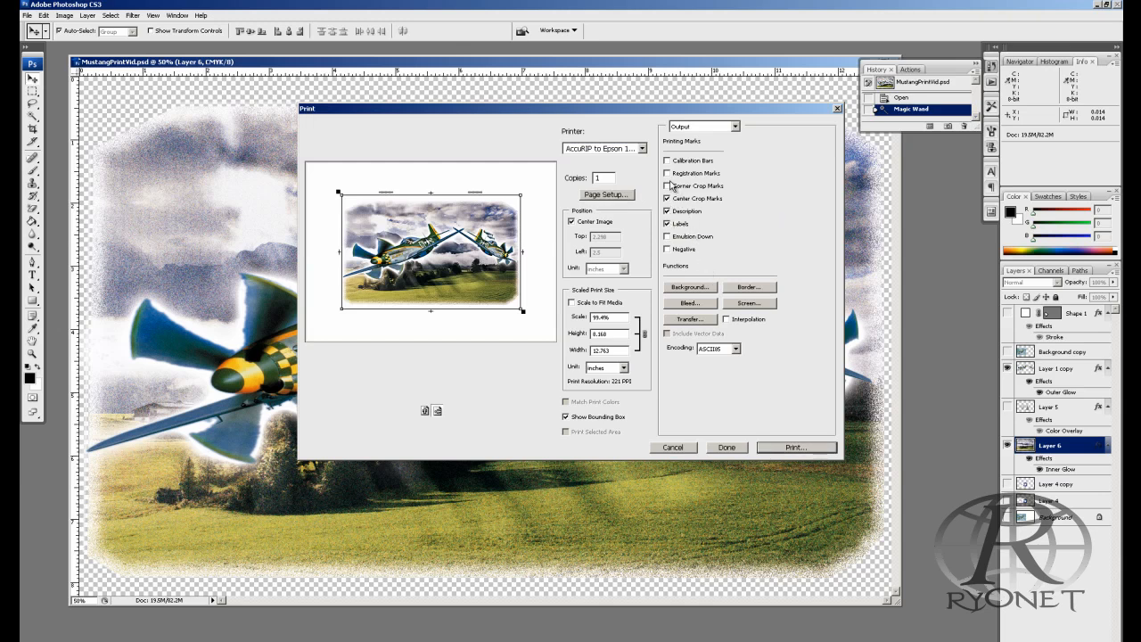
pyautogui.click(667, 173)
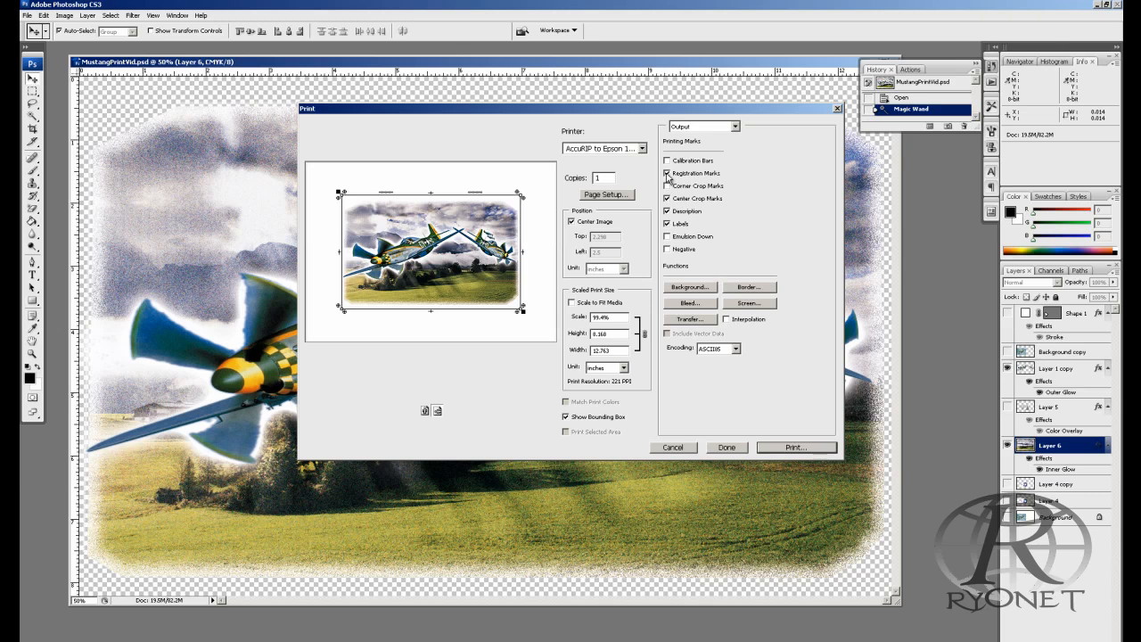
pyautogui.click(667, 186)
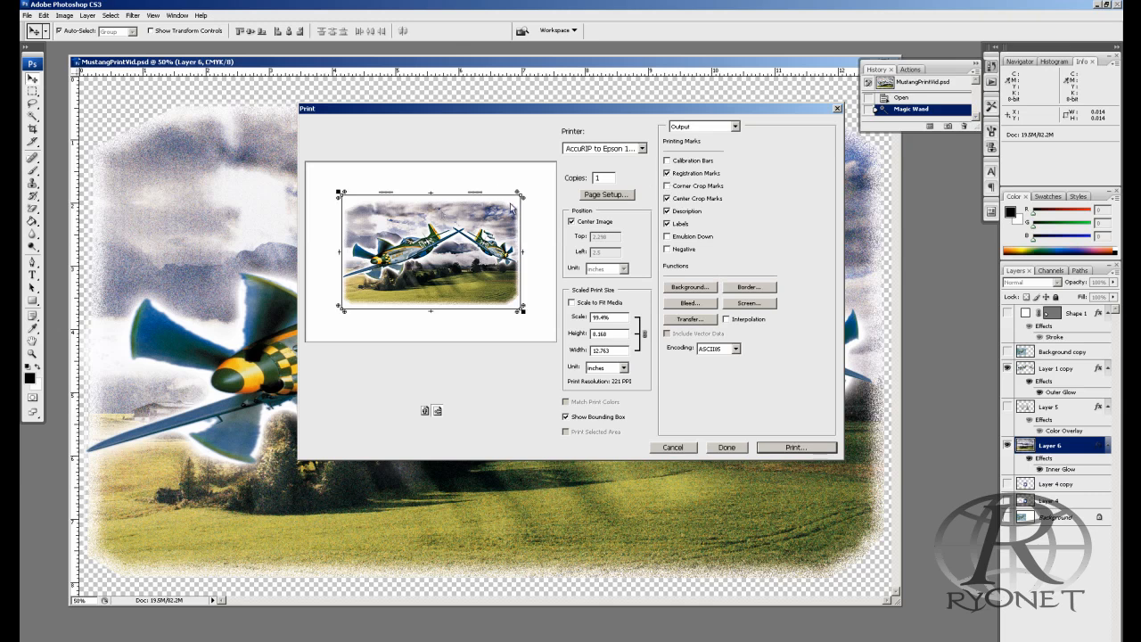
pyautogui.moveTo(431, 330)
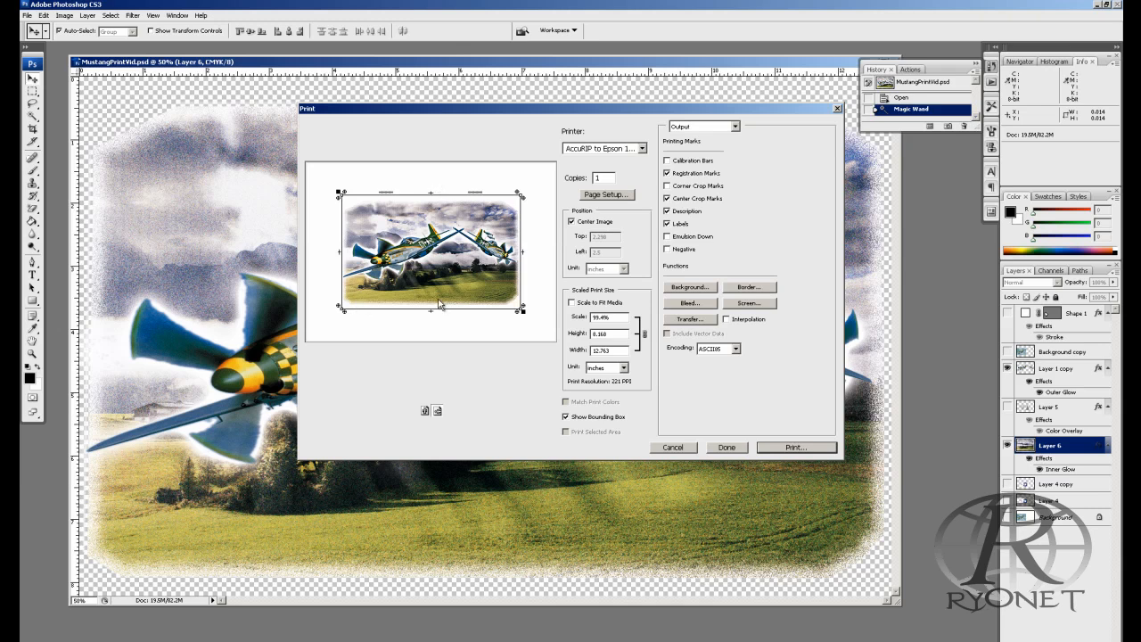
pyautogui.moveTo(393, 211)
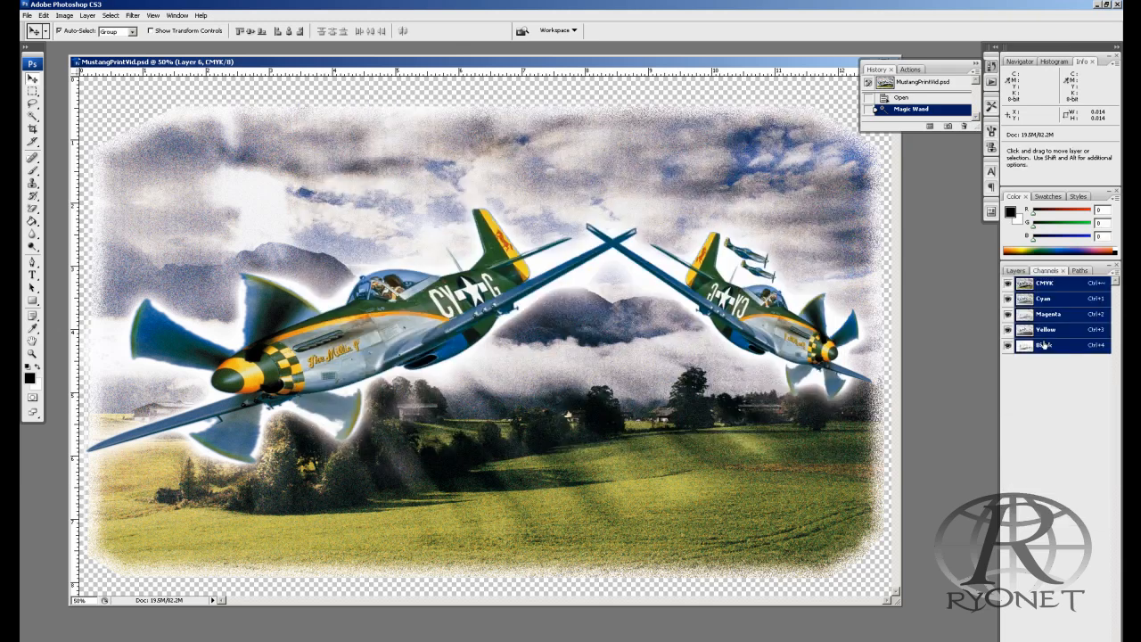
# - Show only the Black channel of the Mustang artwork and head to the file commands
pyautogui.click(1042, 346)
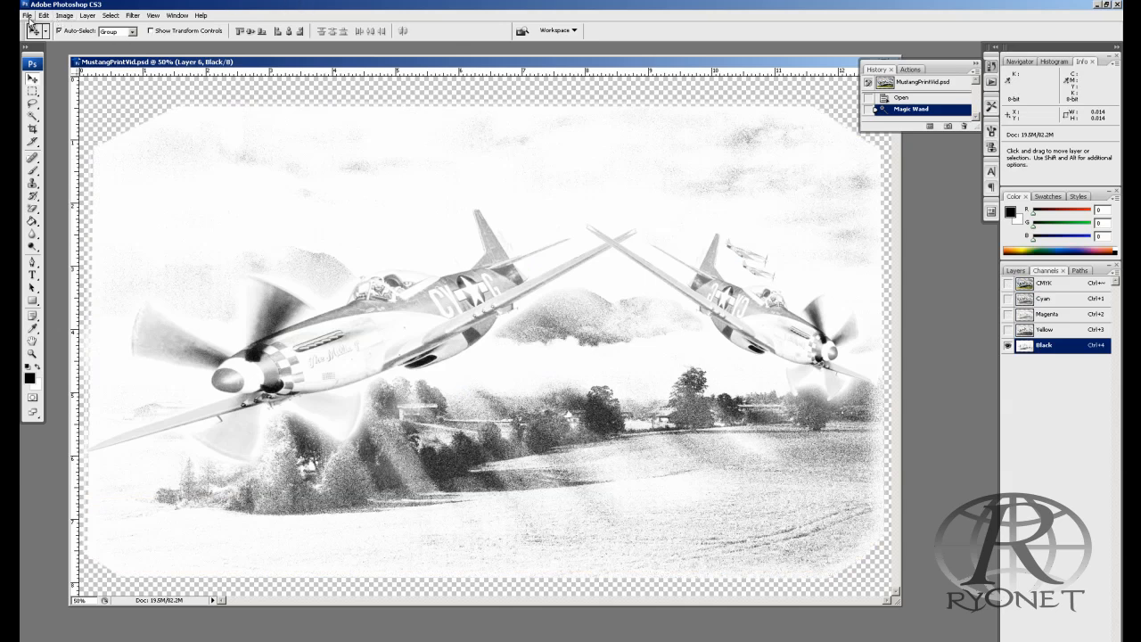
pyautogui.click(34, 14)
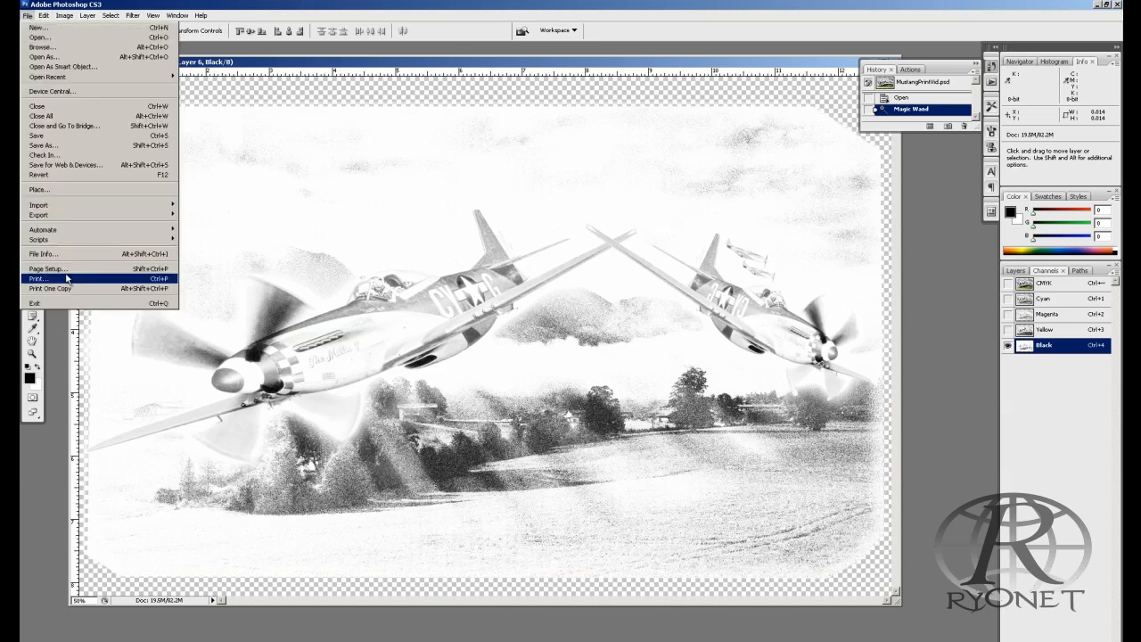
# - Reopen print settings for the black-only artwork and check the printing marks
pyautogui.click(35, 281)
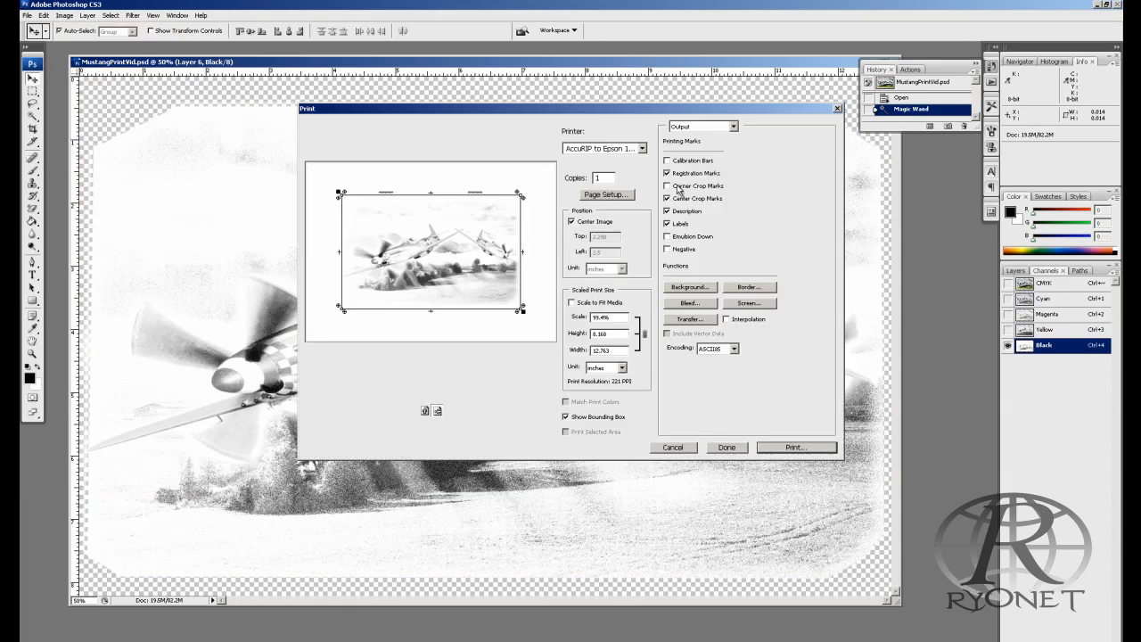
pyautogui.click(667, 210)
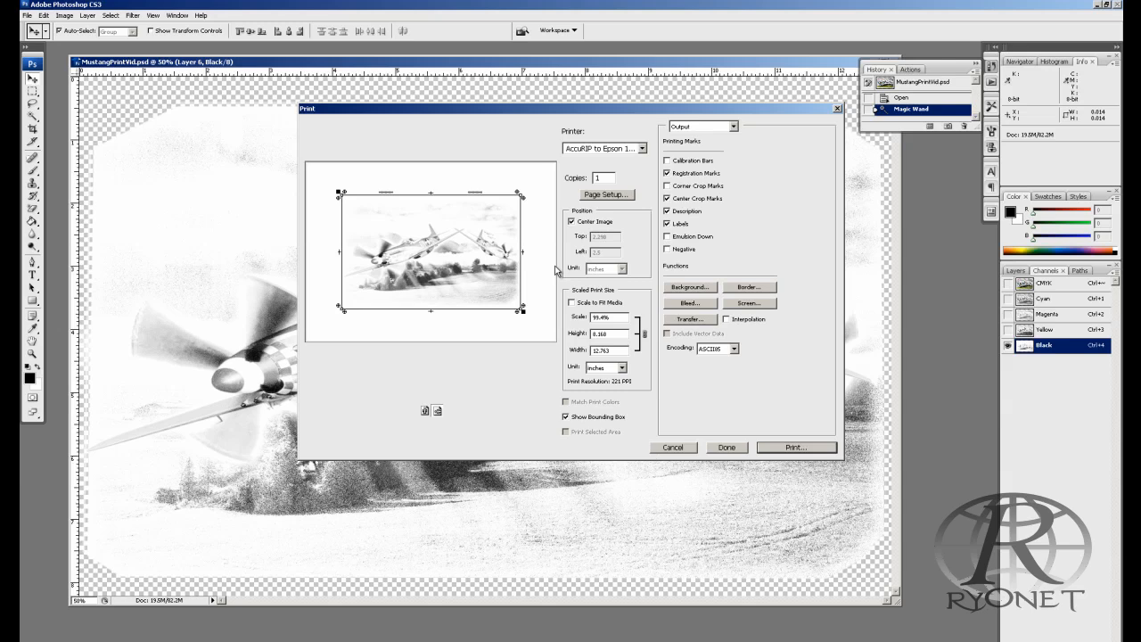
pyautogui.moveTo(521, 314)
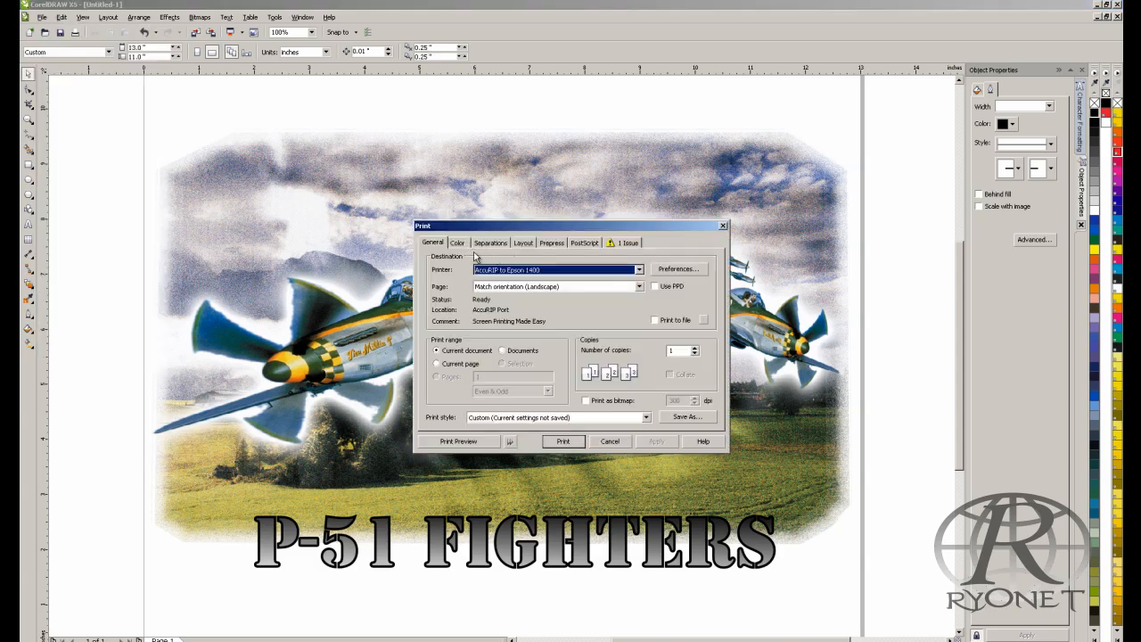
# - Set colour output to print separations on the AccuRIP Epson printer and move to prepress marks
pyautogui.click(456, 242)
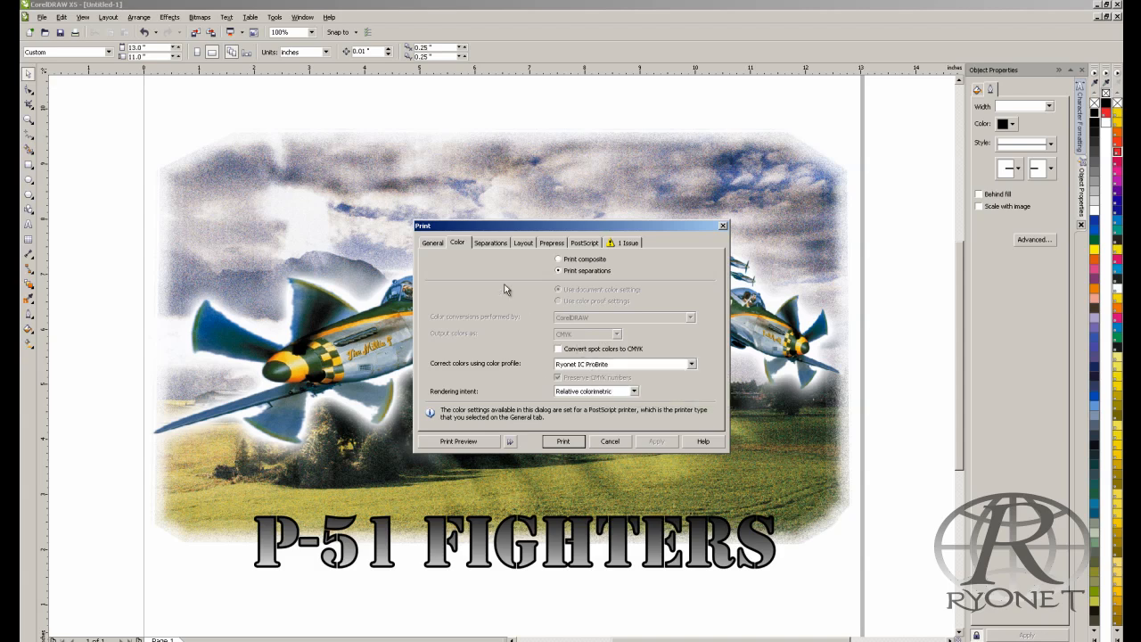
pyautogui.click(491, 243)
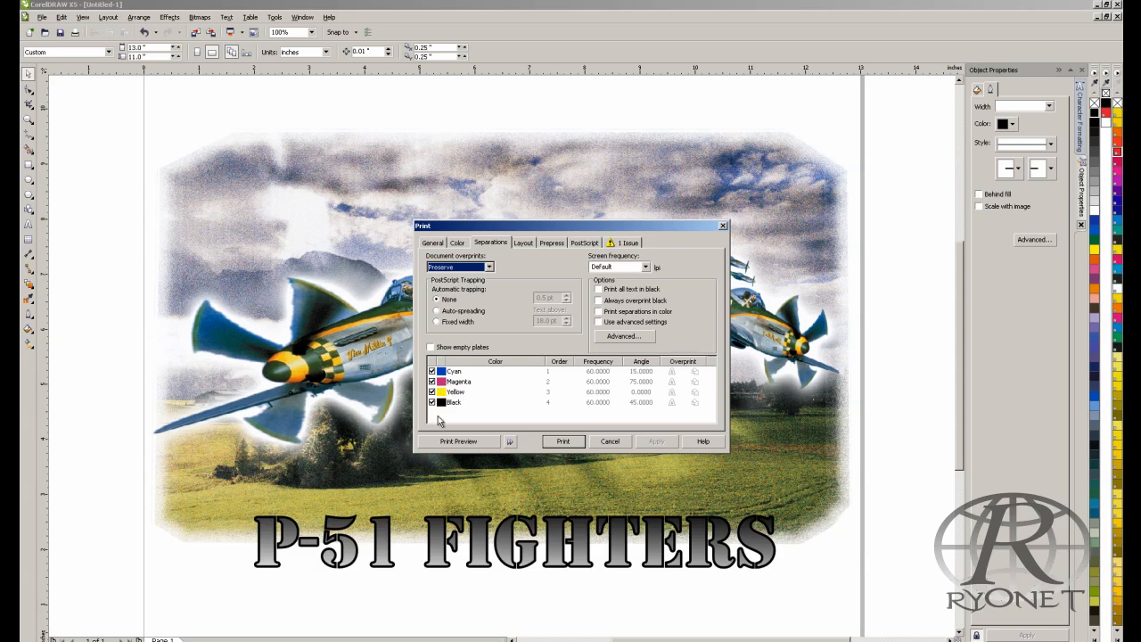
pyautogui.click(553, 243)
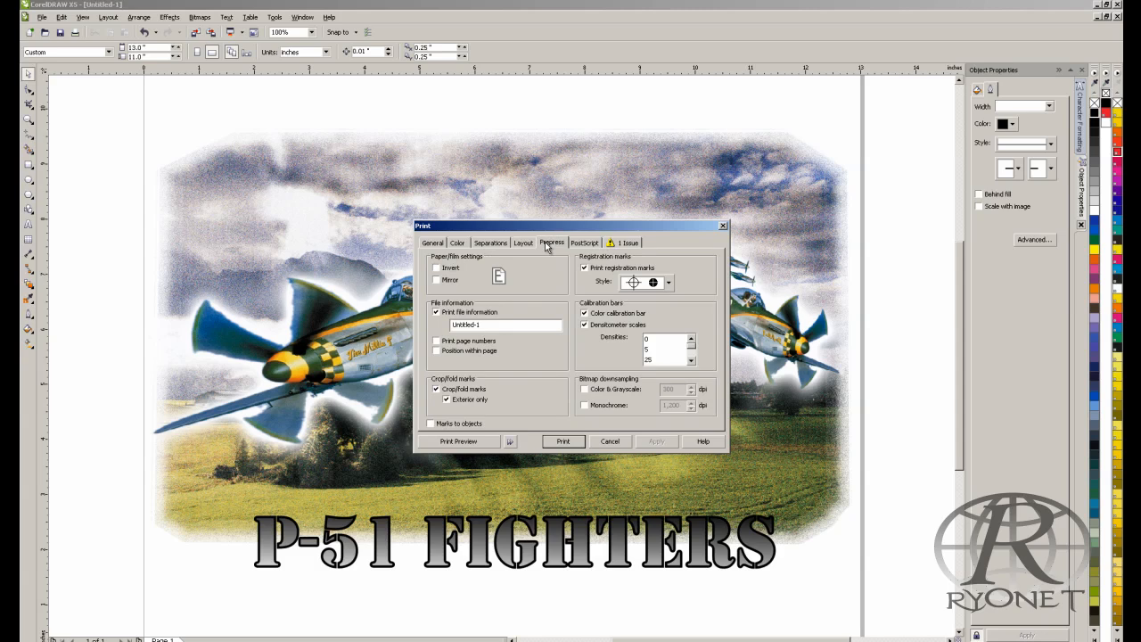
# - Choose a registration mark style and preview the separated page with its marks and bars
pyautogui.click(670, 282)
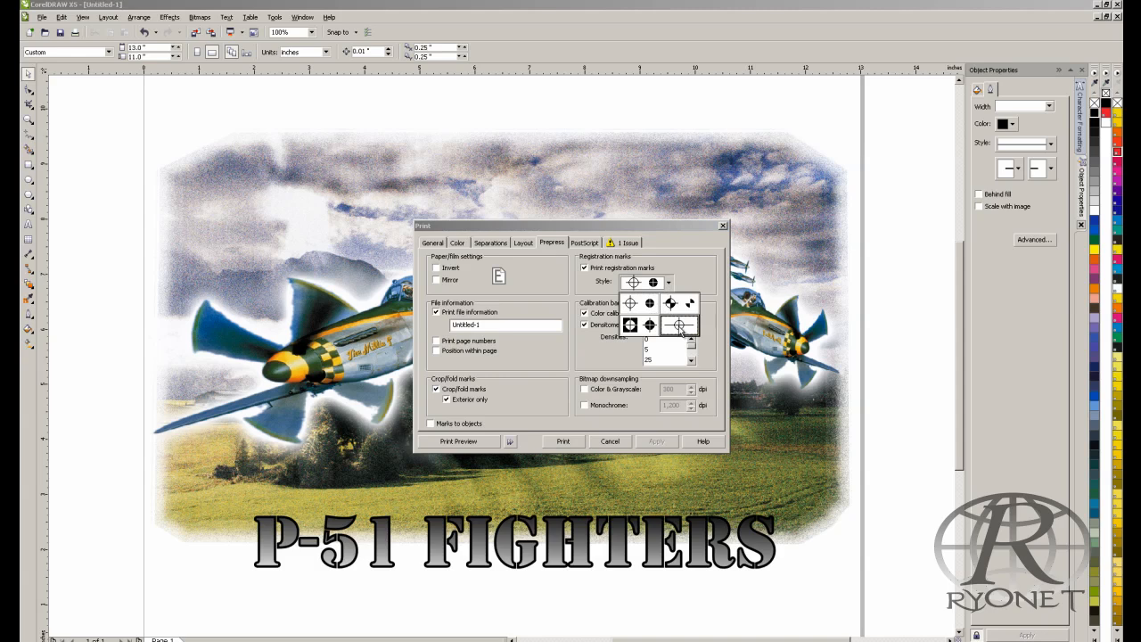
pyautogui.click(679, 324)
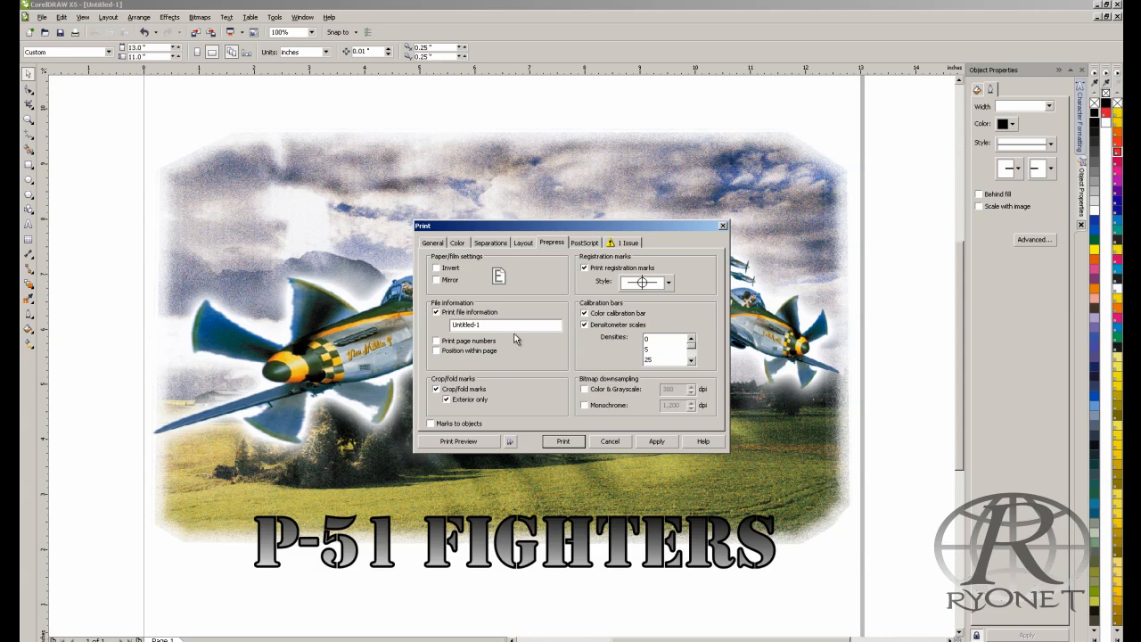
pyautogui.click(464, 441)
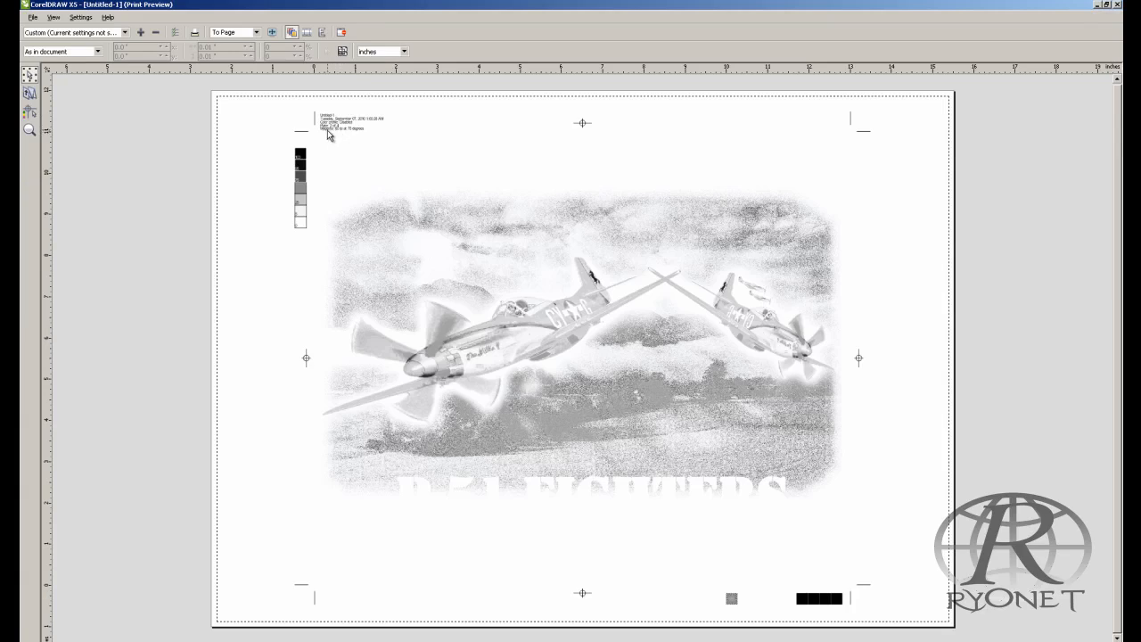
pyautogui.moveTo(546, 417)
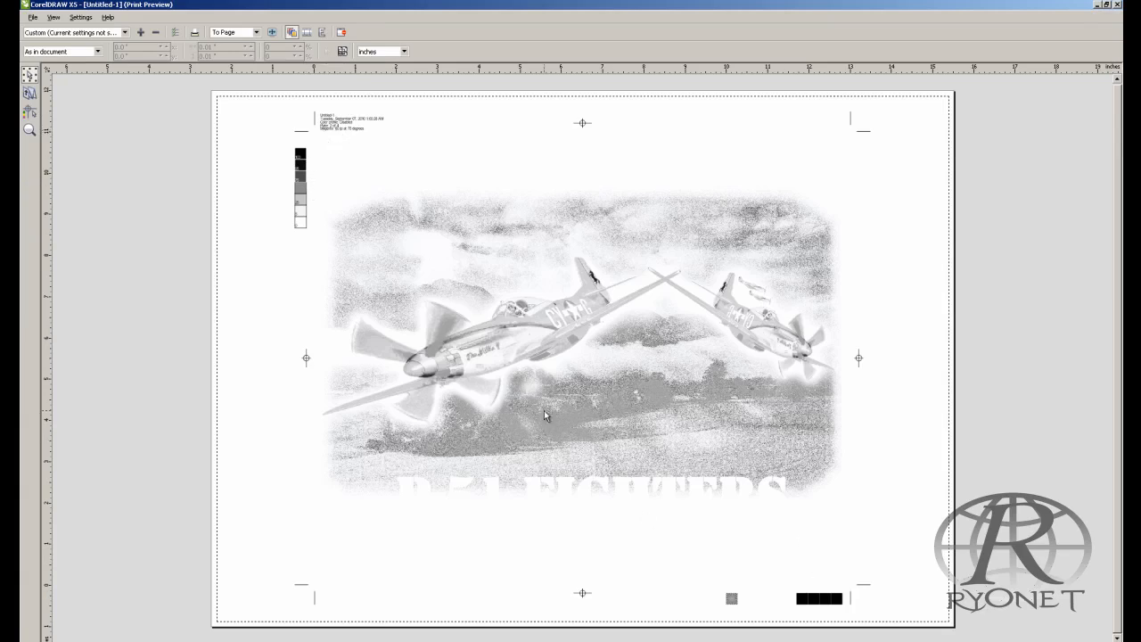